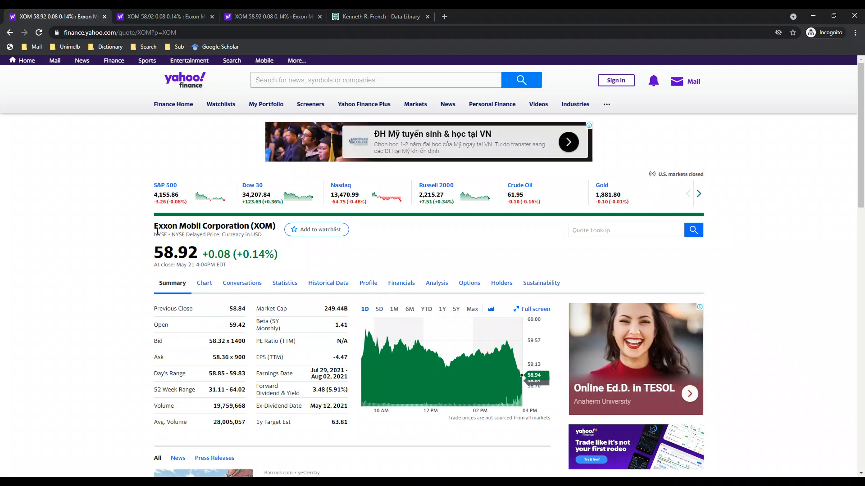
Show XOM's monthly price history, then only its dividends, for Dec 2015 to Apr 2021.
double_click(176, 226)
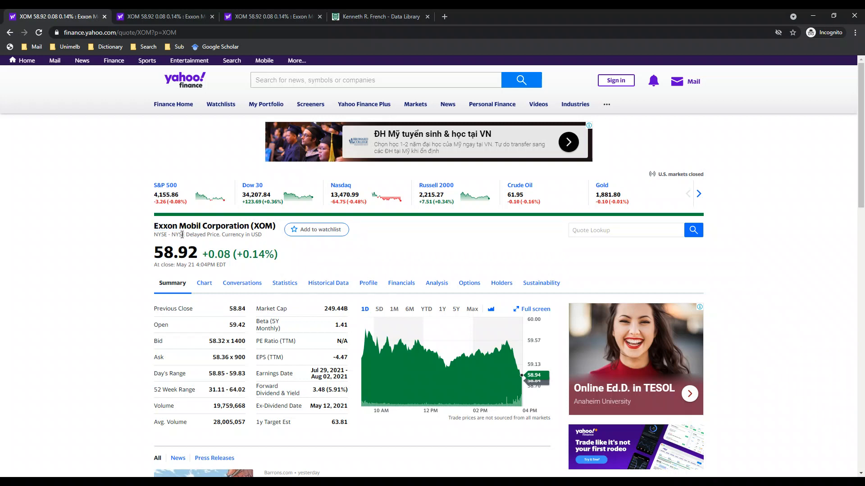
mouse_move(183, 87)
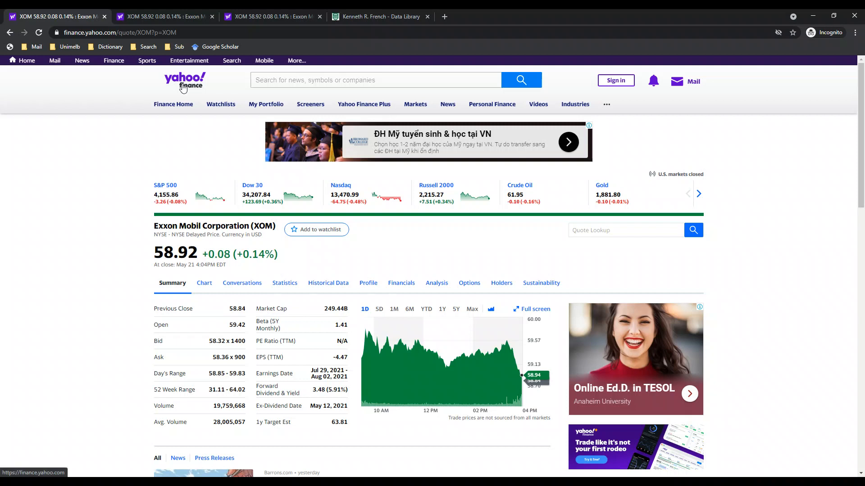
mouse_move(309, 276)
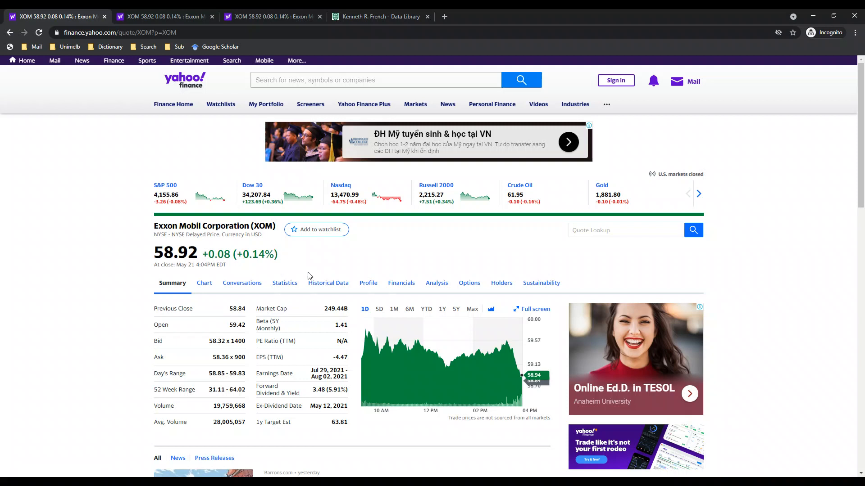
mouse_move(328, 283)
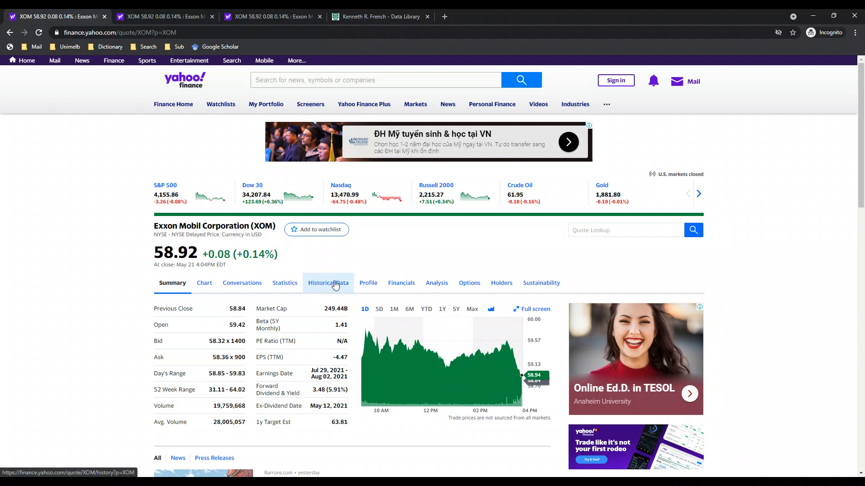
click(328, 283)
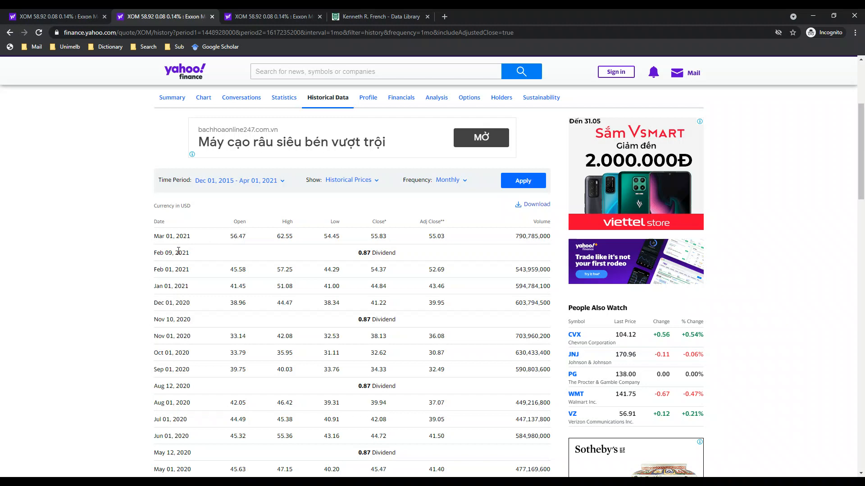
mouse_move(230, 292)
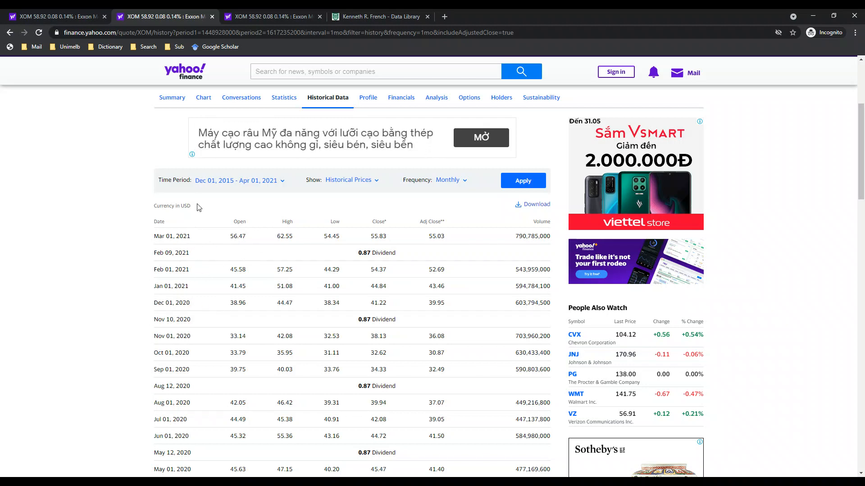
scroll(down, 3)
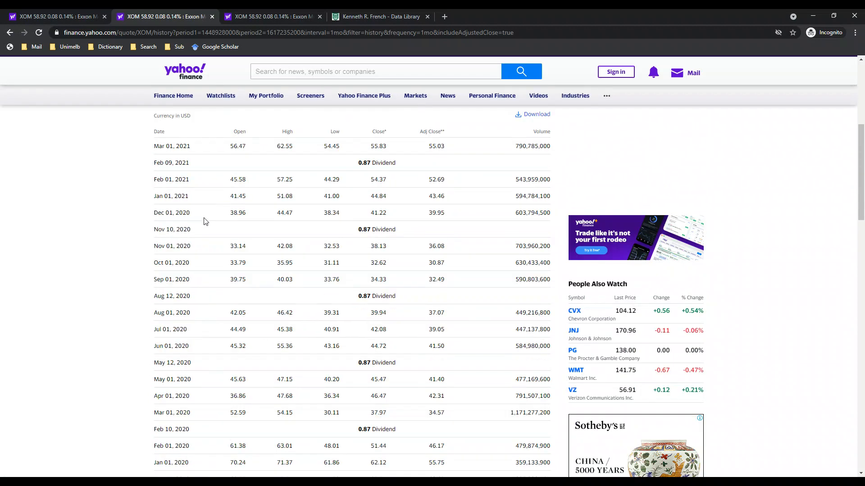
scroll(up, 3)
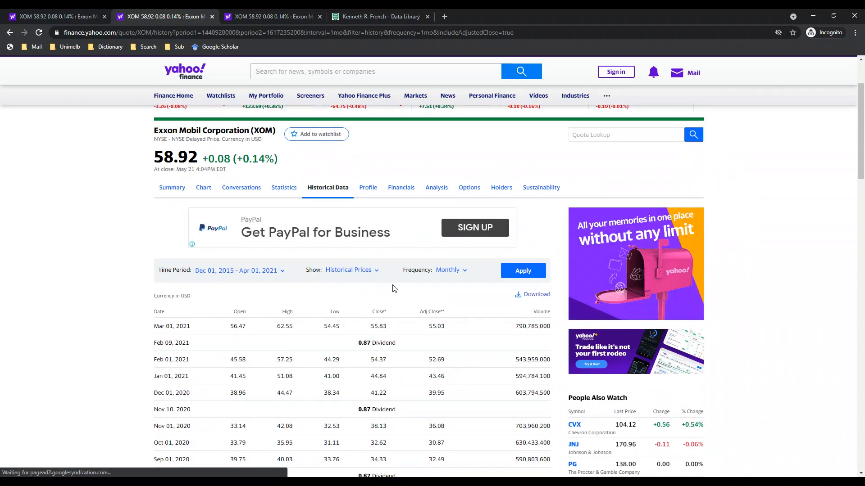
click(450, 270)
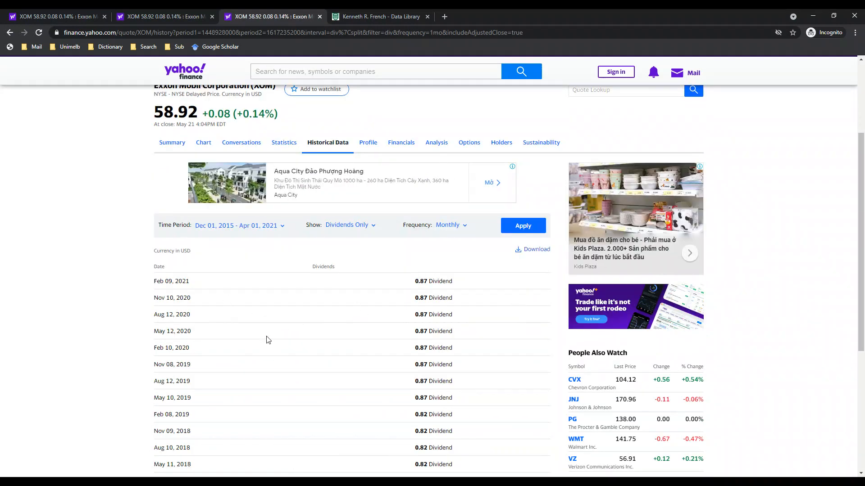
Highlight the Fama/French North American 3 Factors entry in the Developed Markets factor list.
click(379, 16)
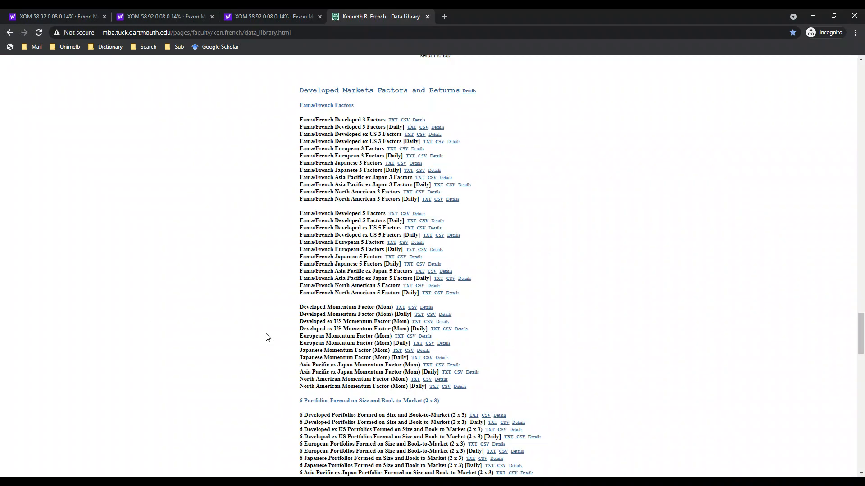
mouse_move(304, 157)
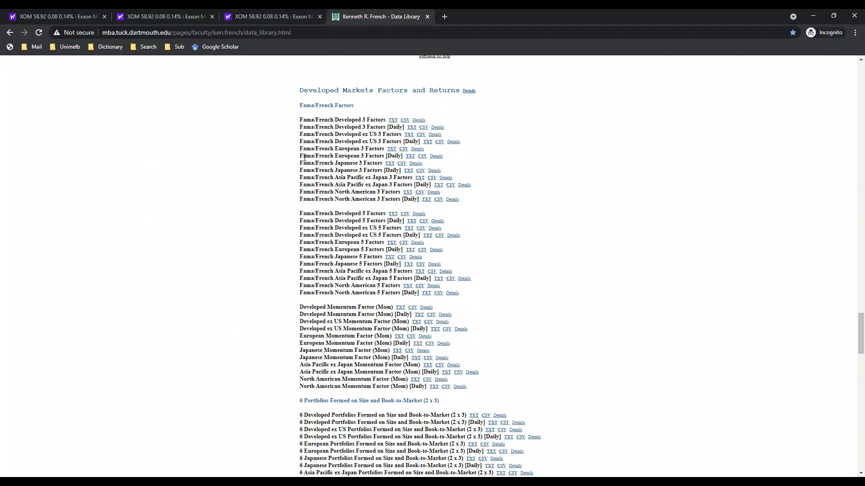
mouse_move(380, 16)
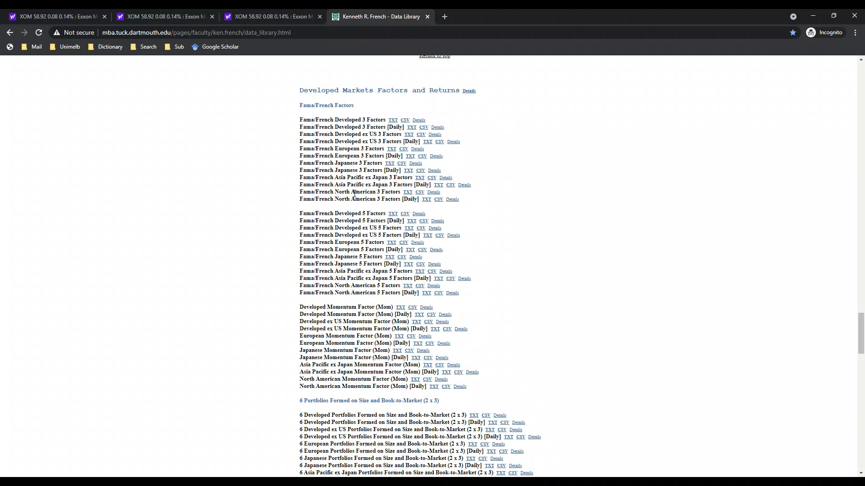
double_click(391, 192)
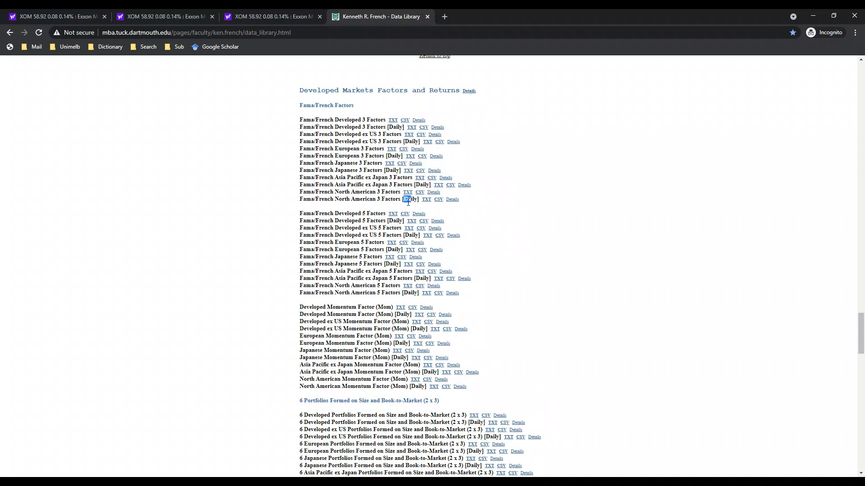
key(alt+tab)
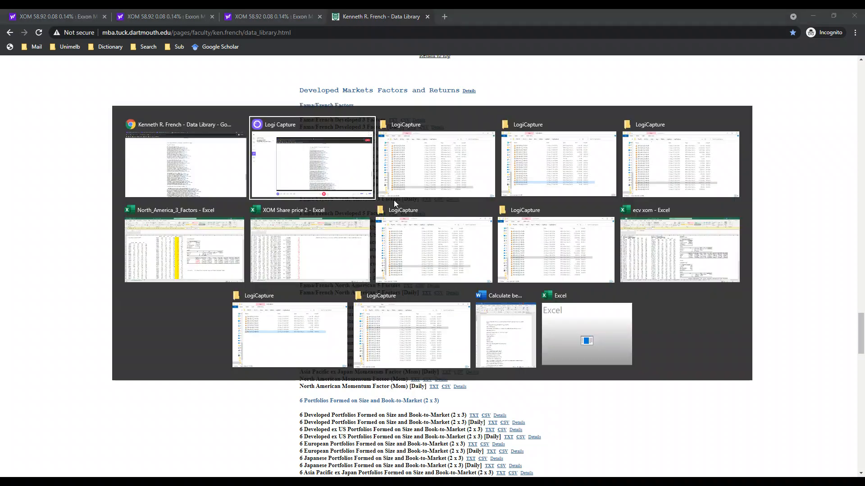
Review the XOM Share price 2 workbook's Close, Dividend and Share return columns.
click(311, 250)
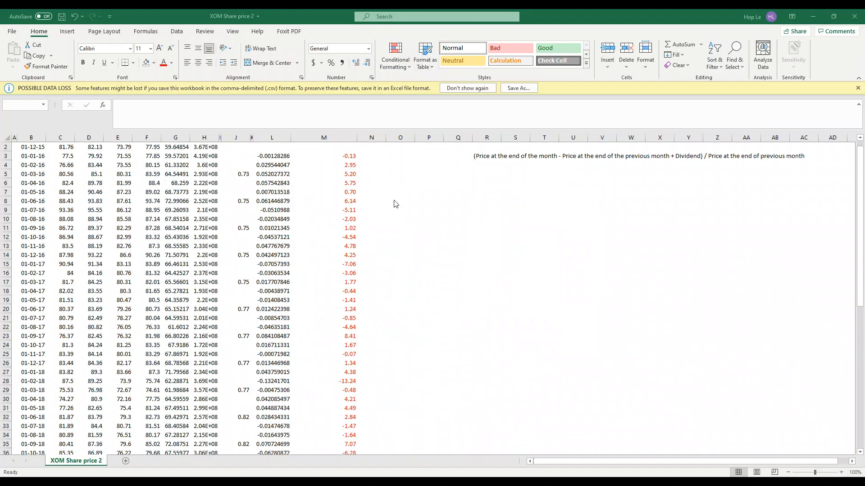
click(175, 246)
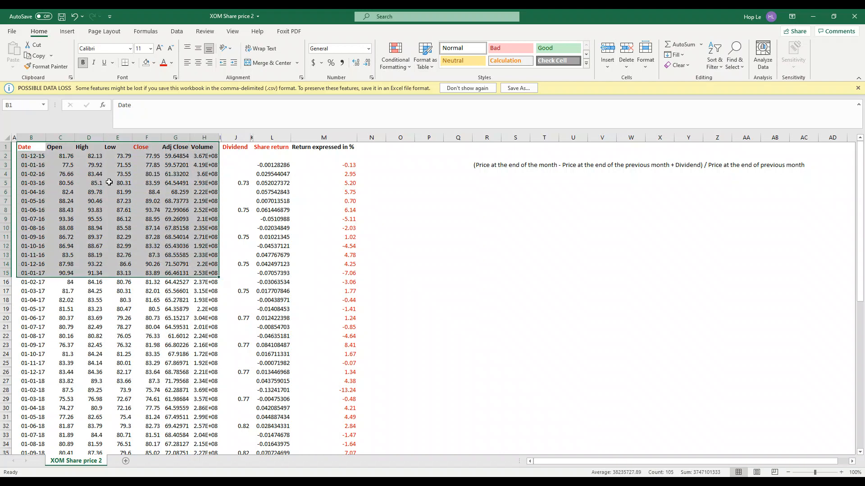
click(147, 147)
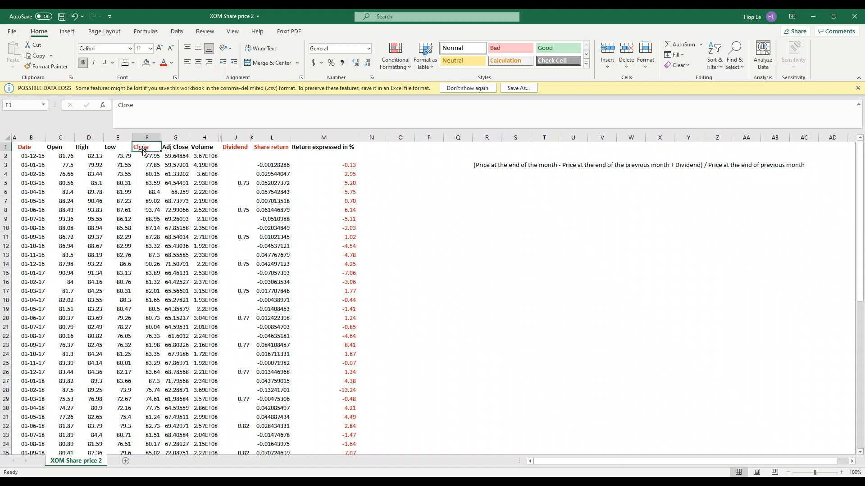
mouse_move(240, 149)
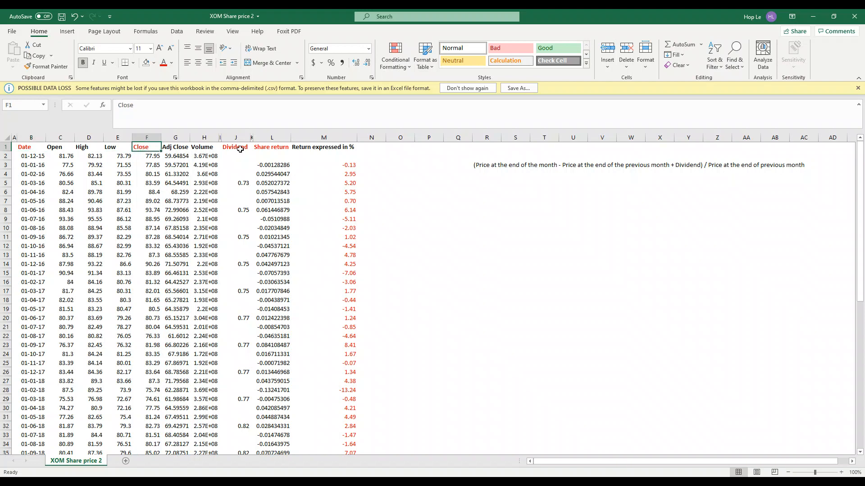
click(234, 147)
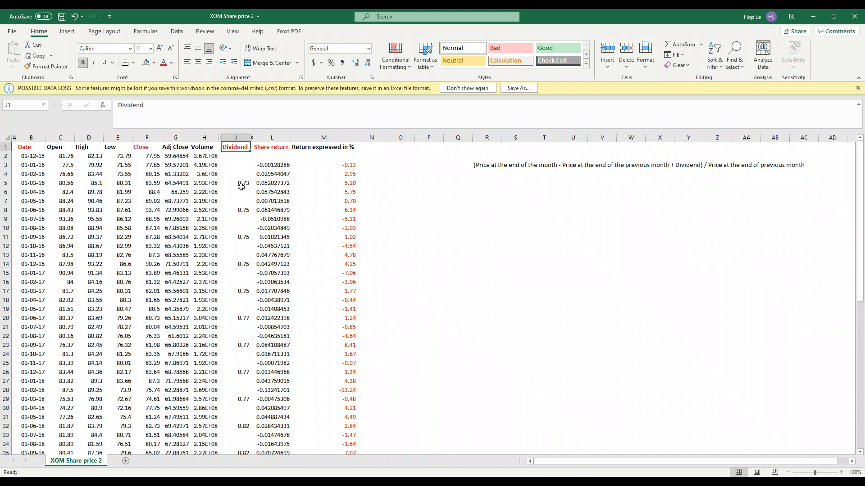
click(235, 210)
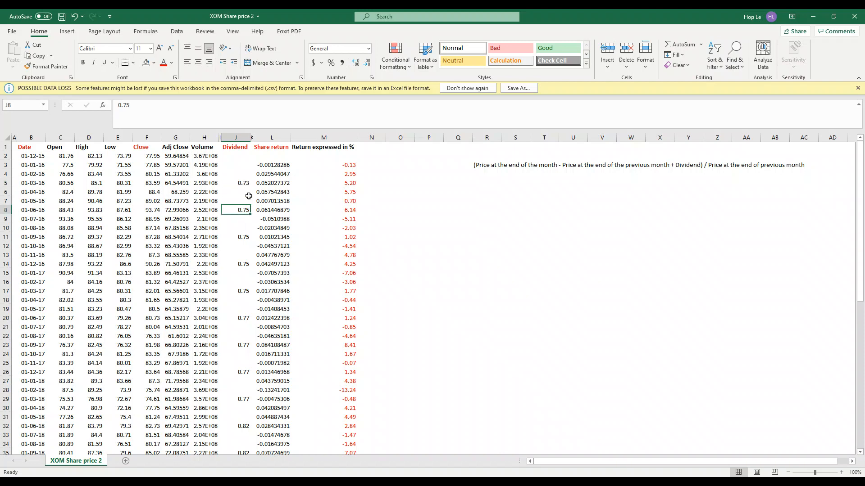
click(271, 147)
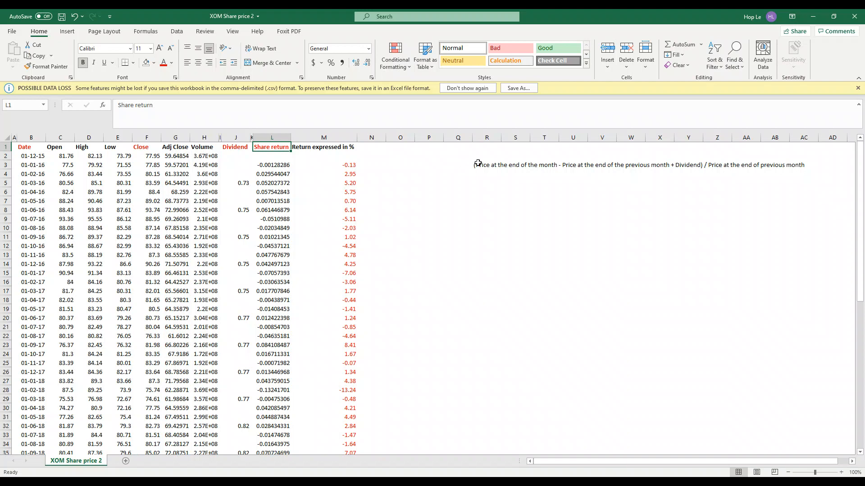
click(487, 165)
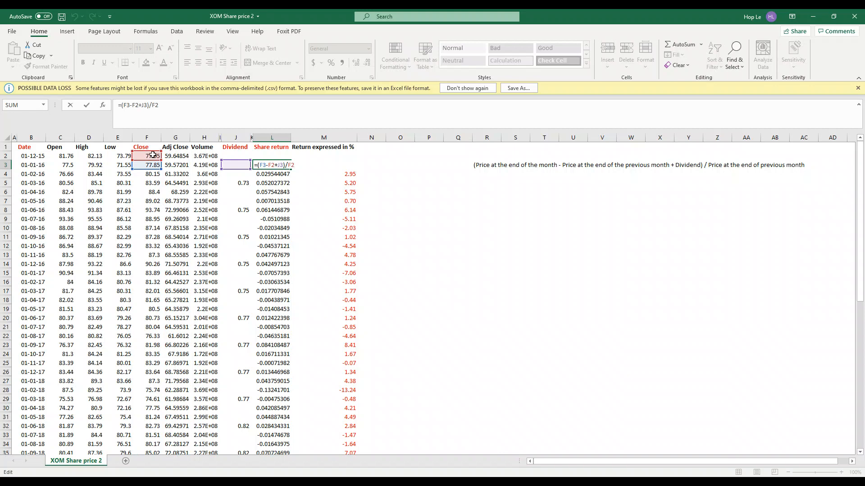
key(Return)
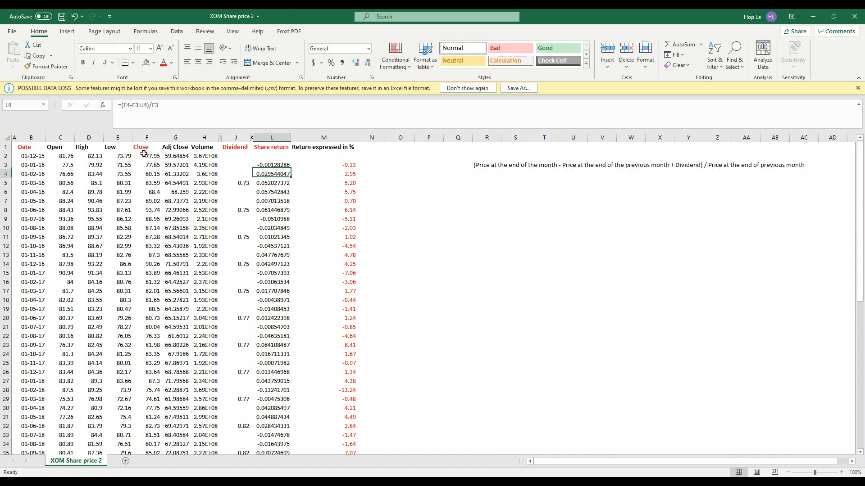
click(271, 246)
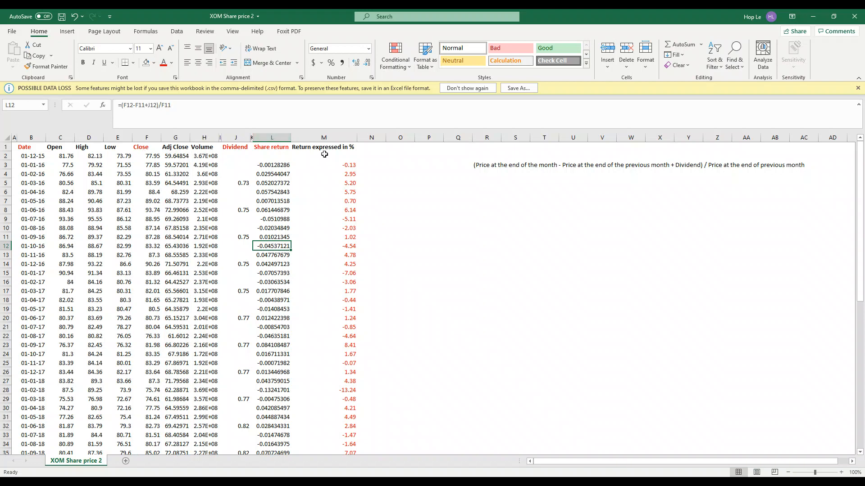
click(324, 165)
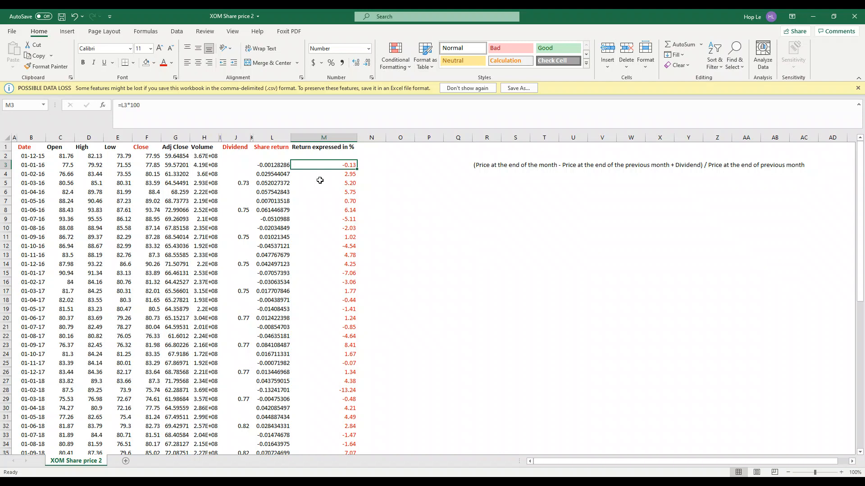
click(324, 192)
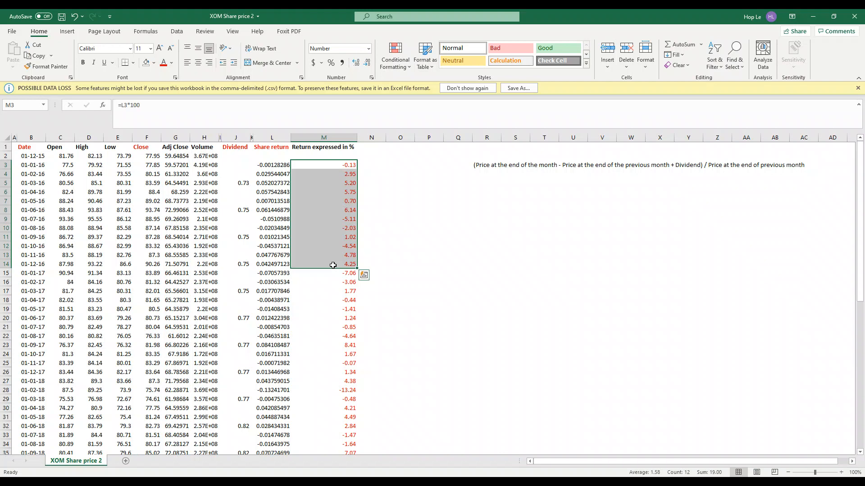
key(alt+tab)
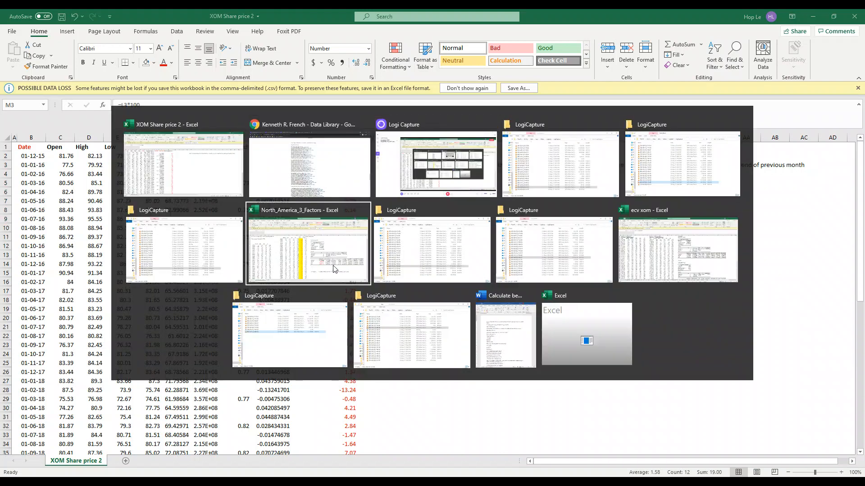
Bring the North_America_3_Factors workbook forward and select its early monthly factor data.
click(308, 243)
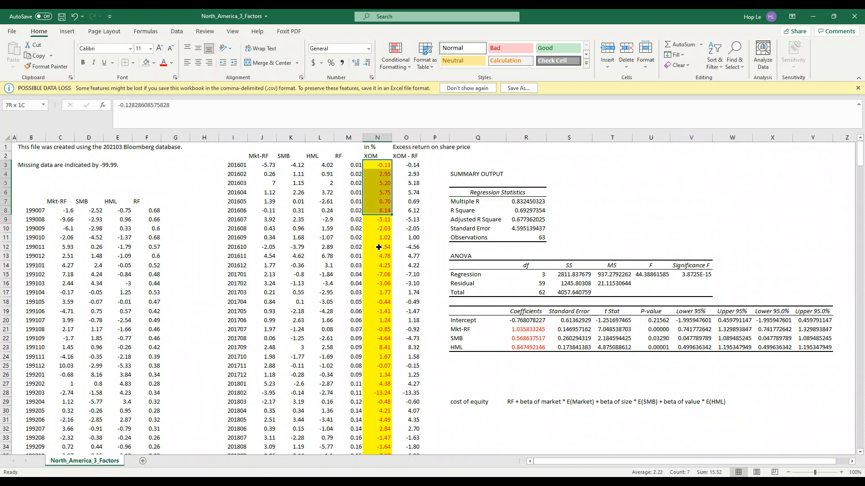
click(377, 229)
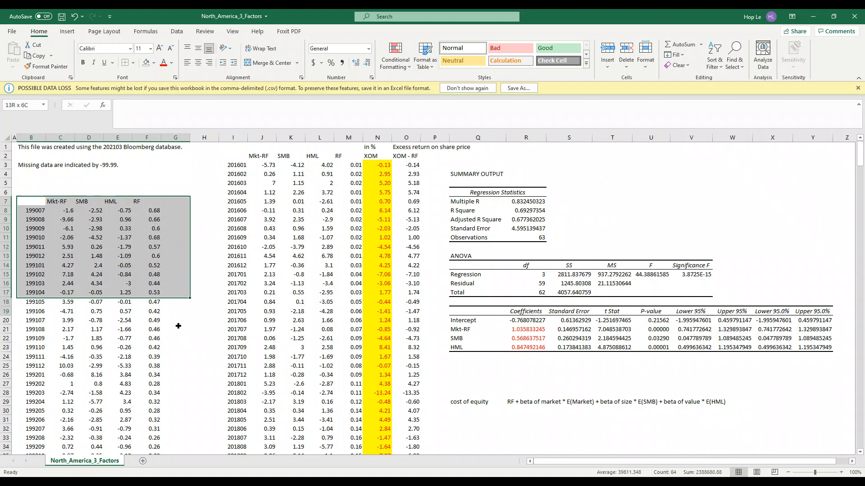
click(233, 237)
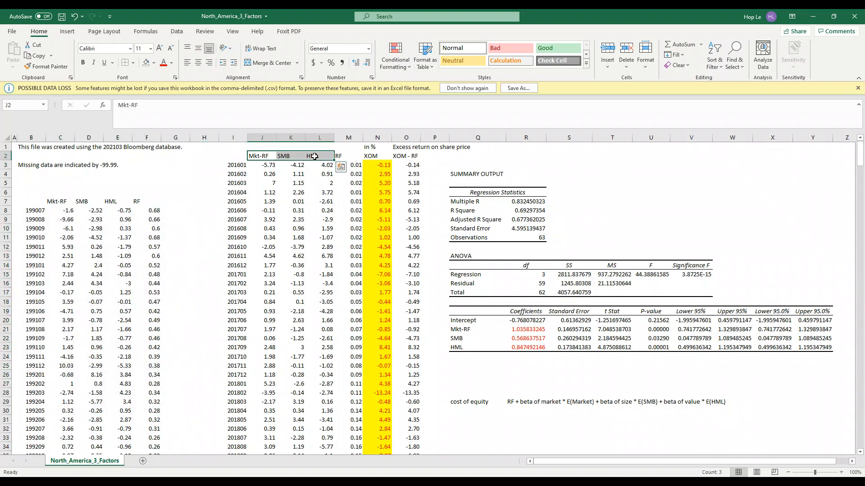
mouse_move(401, 156)
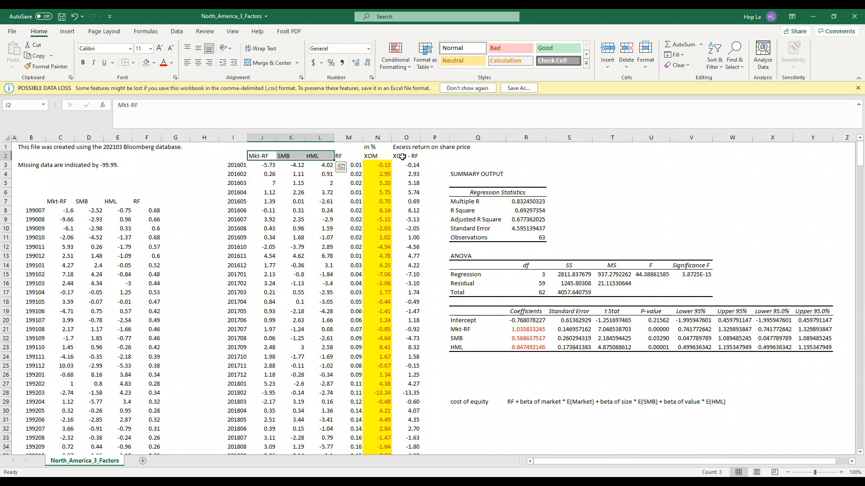
click(406, 156)
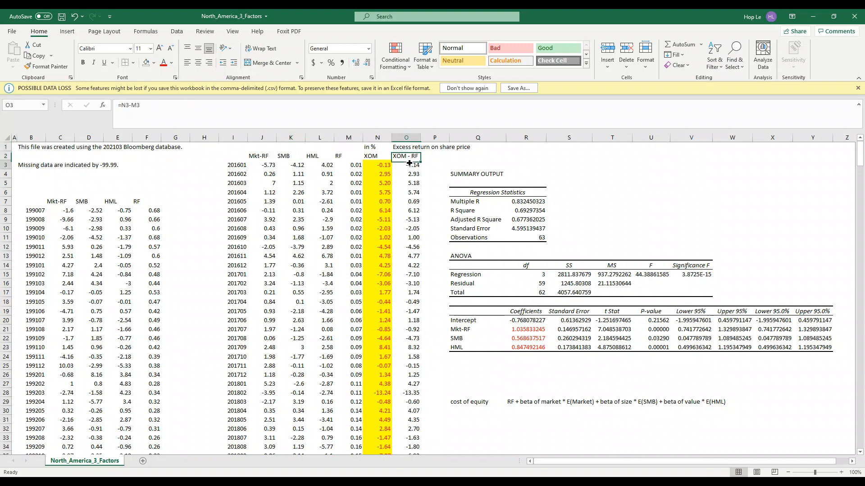
double_click(405, 165)
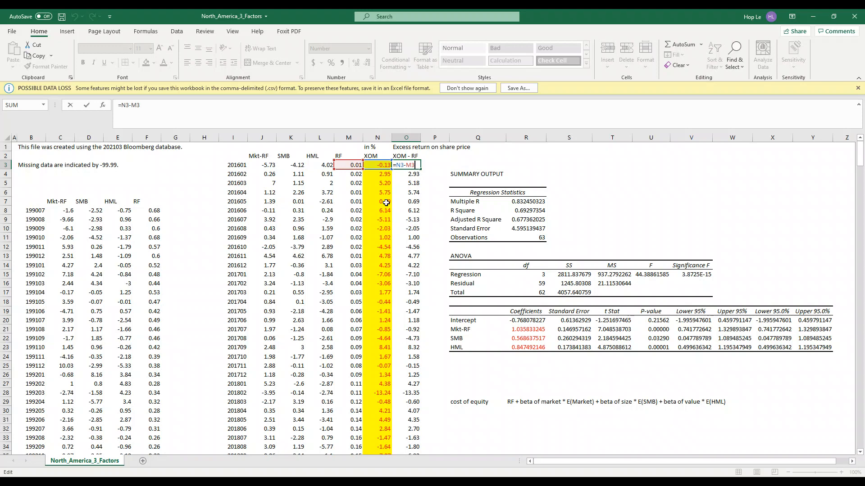
key(Return)
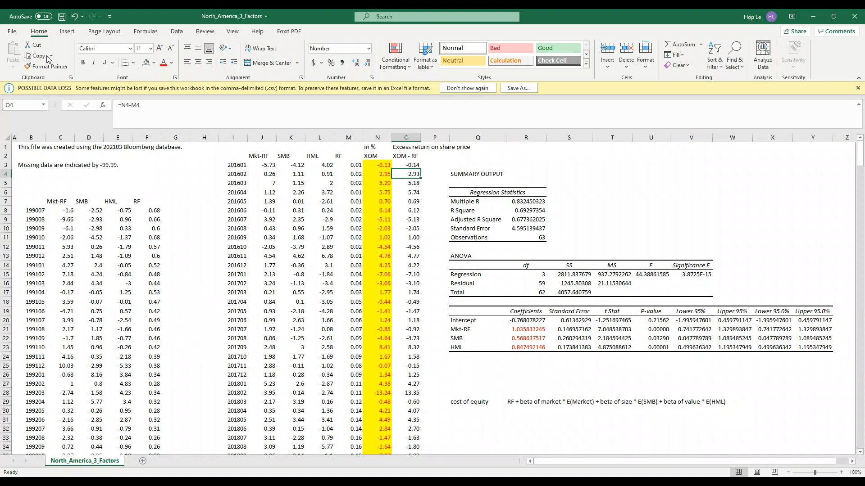
Run Regression with Y O2:O65, X J2:L65, labels on, output at Q4.
click(798, 44)
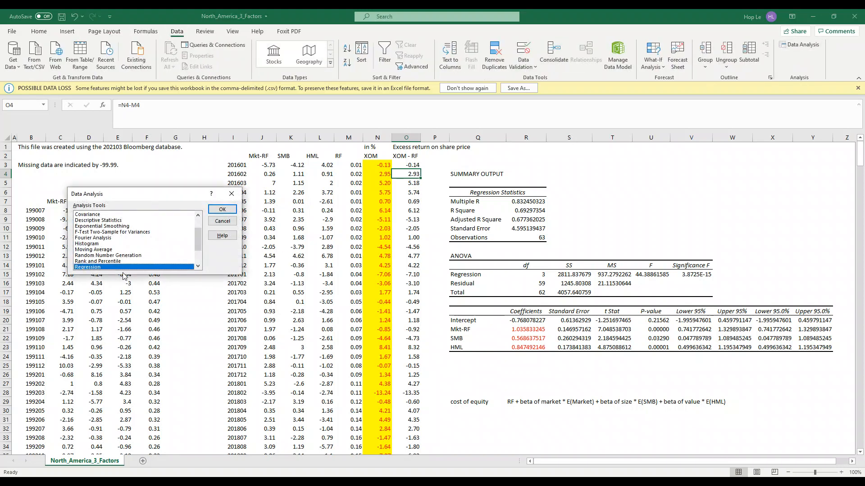
click(222, 209)
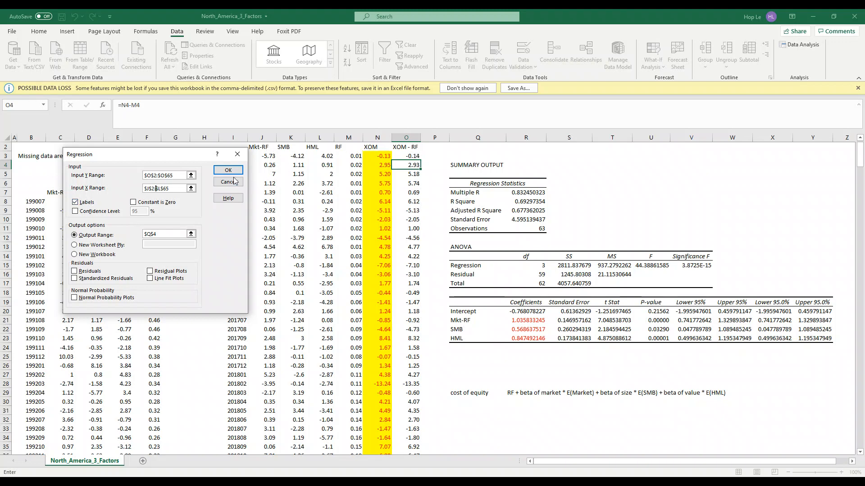
mouse_move(156, 236)
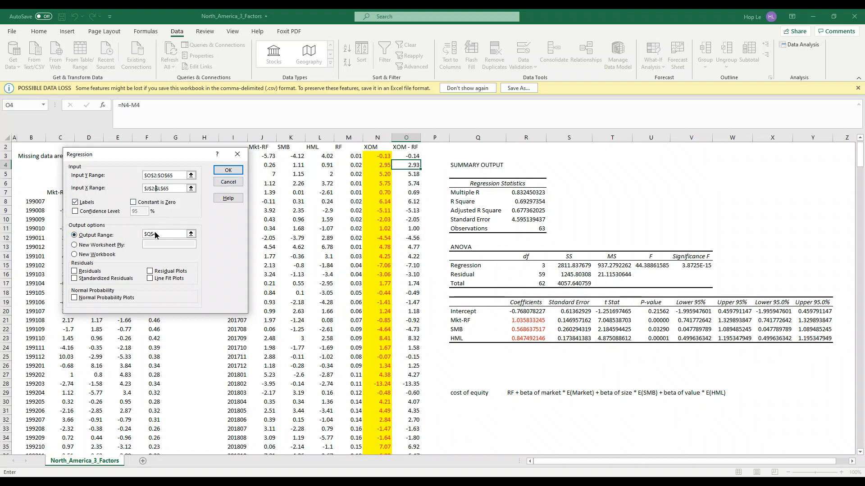
click(475, 164)
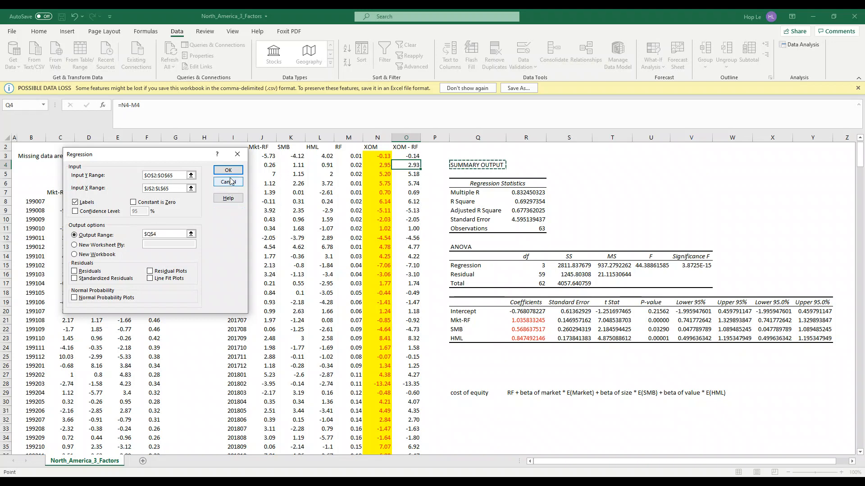
click(228, 170)
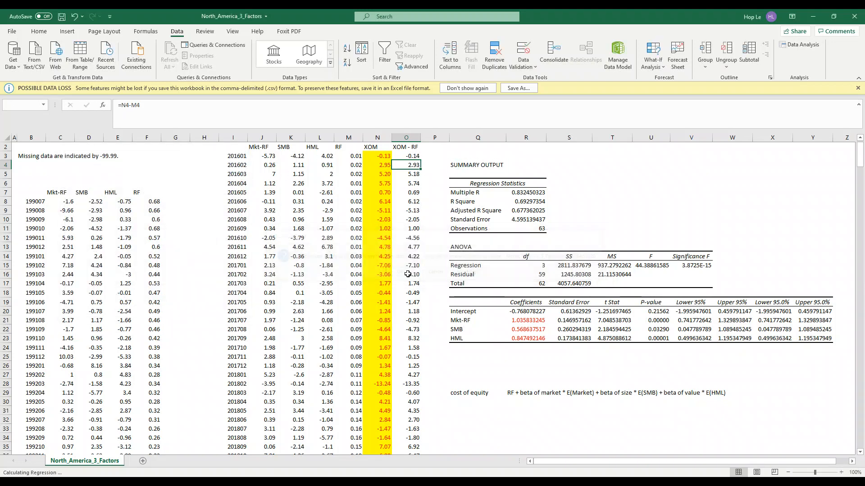
Make factor betas R21:R23 red and format P-values U20:U23 with five decimals.
click(477, 165)
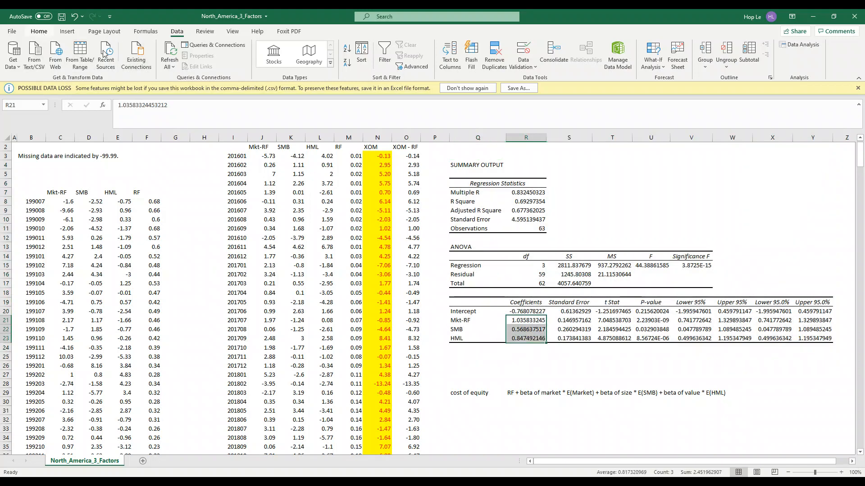
click(39, 31)
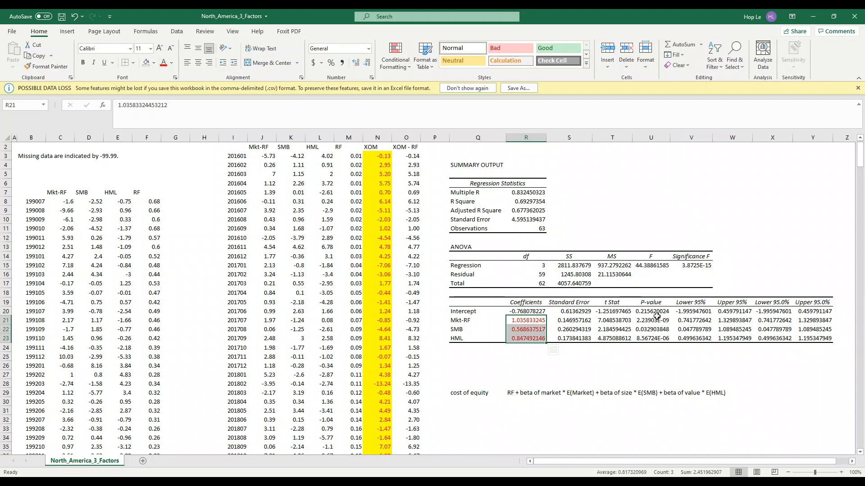
click(651, 321)
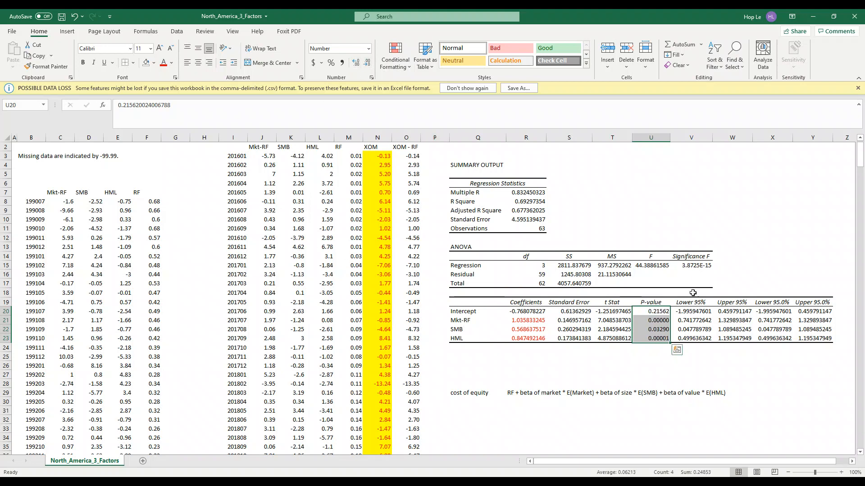
click(650, 320)
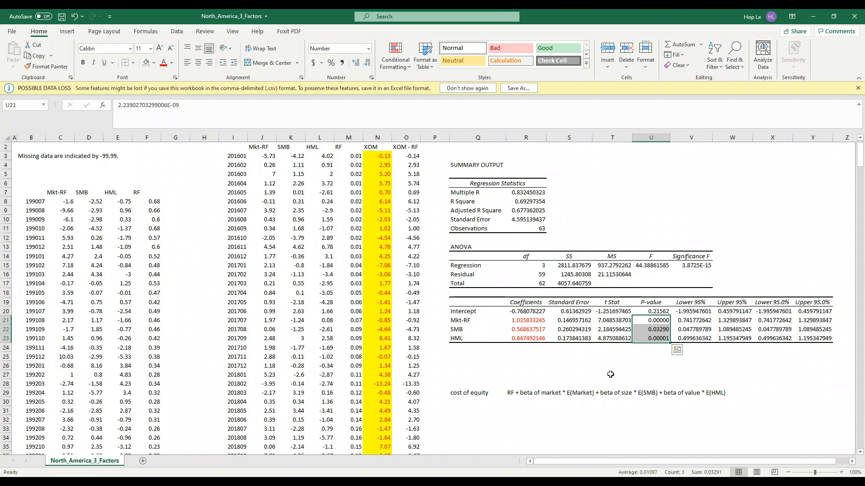
click(651, 329)
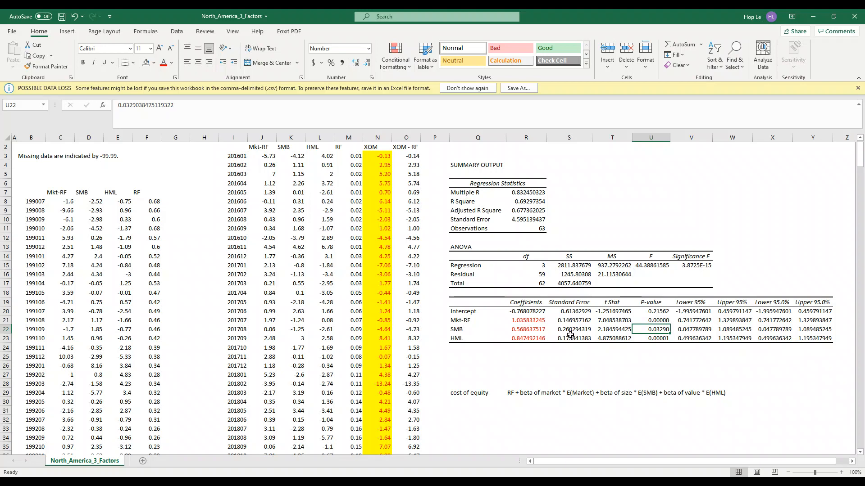
mouse_move(469, 330)
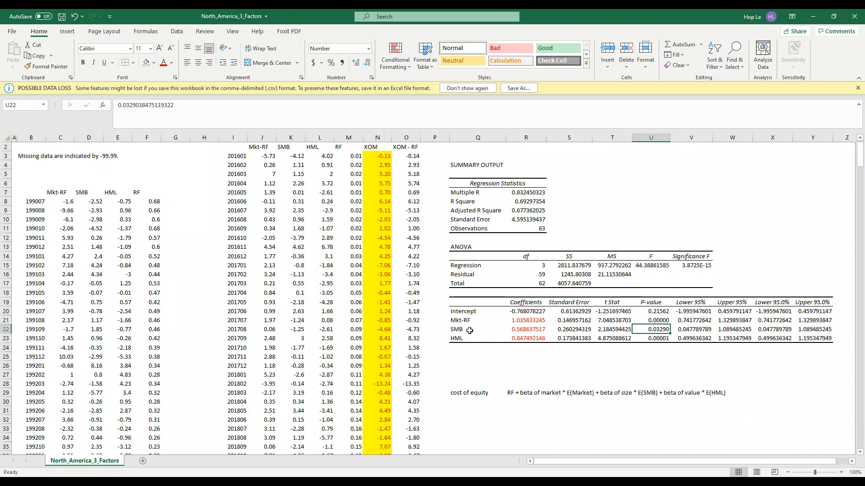
click(477, 393)
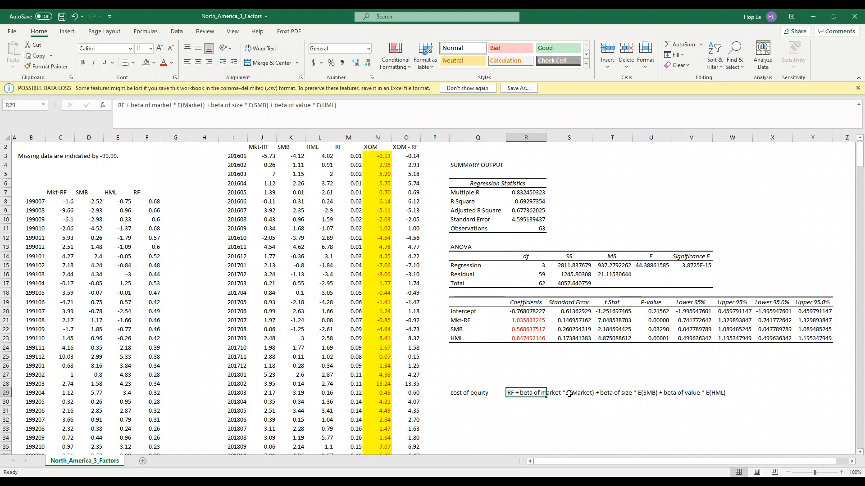
mouse_move(601, 398)
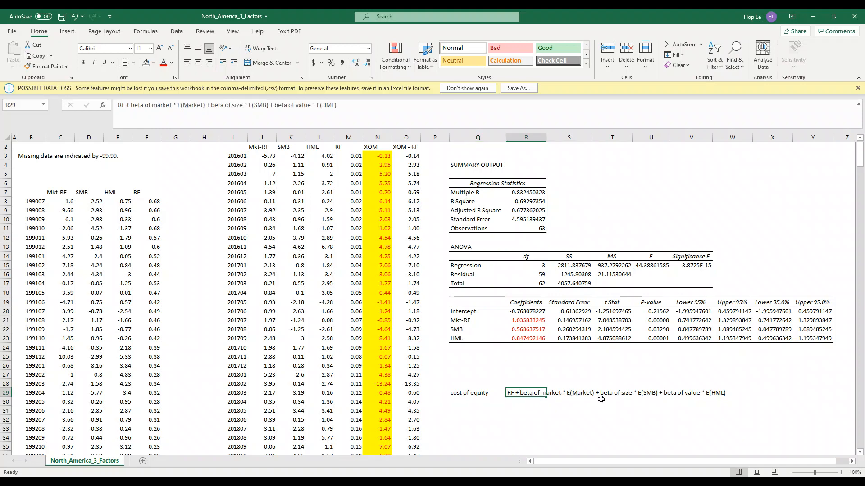
mouse_move(618, 398)
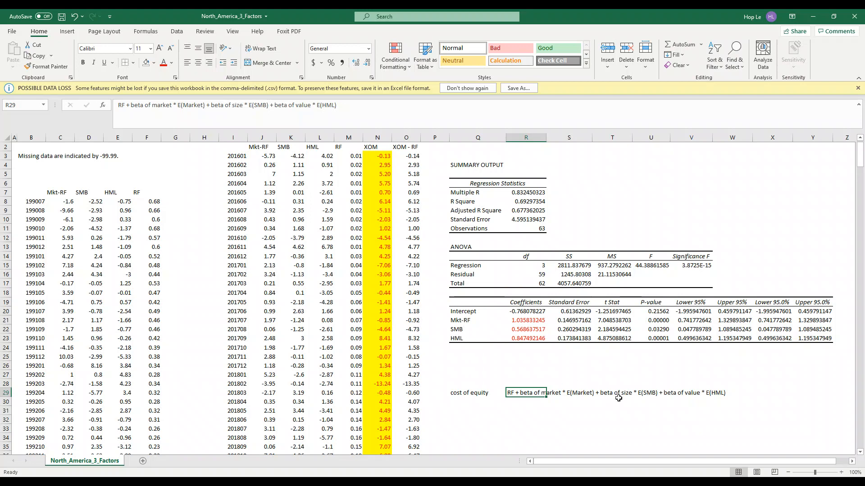
mouse_move(642, 400)
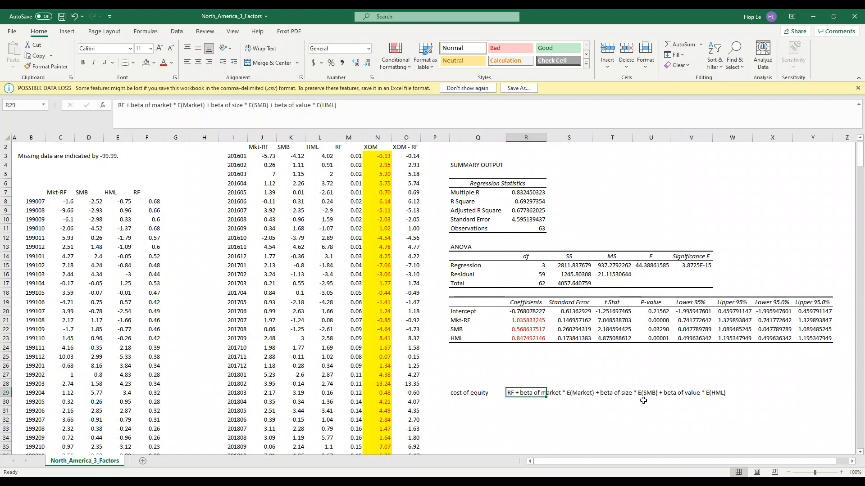
mouse_move(653, 401)
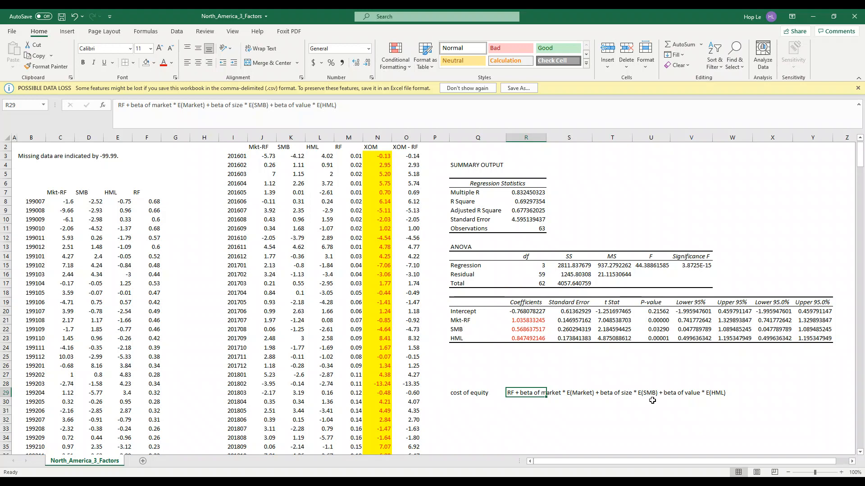
mouse_move(672, 398)
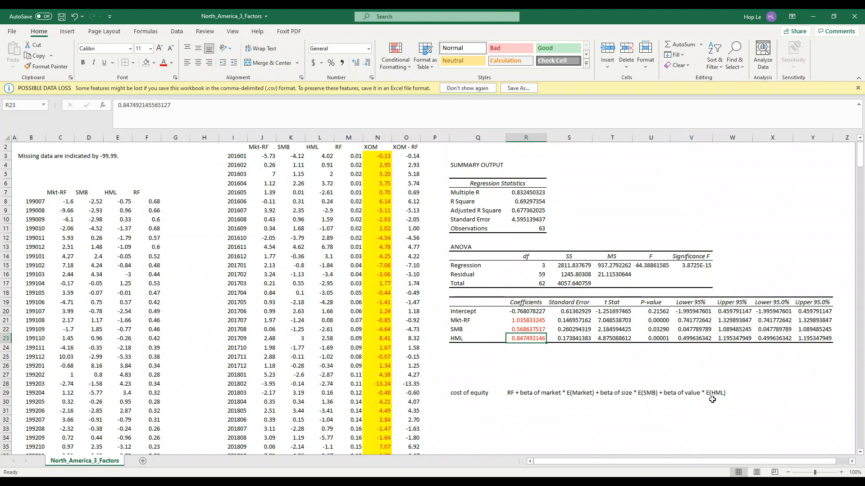
click(434, 375)
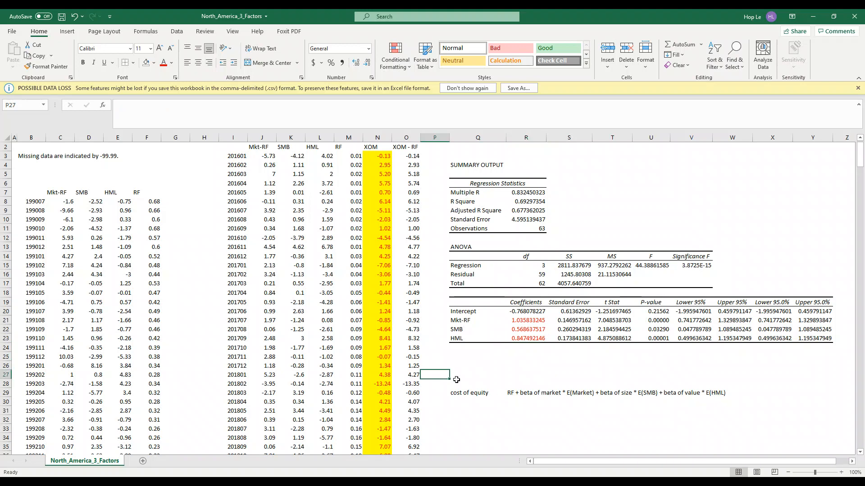
mouse_move(206, 450)
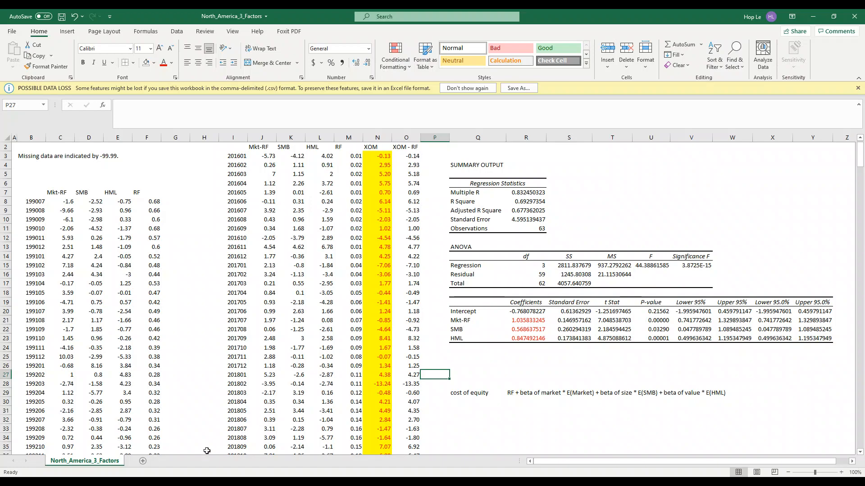